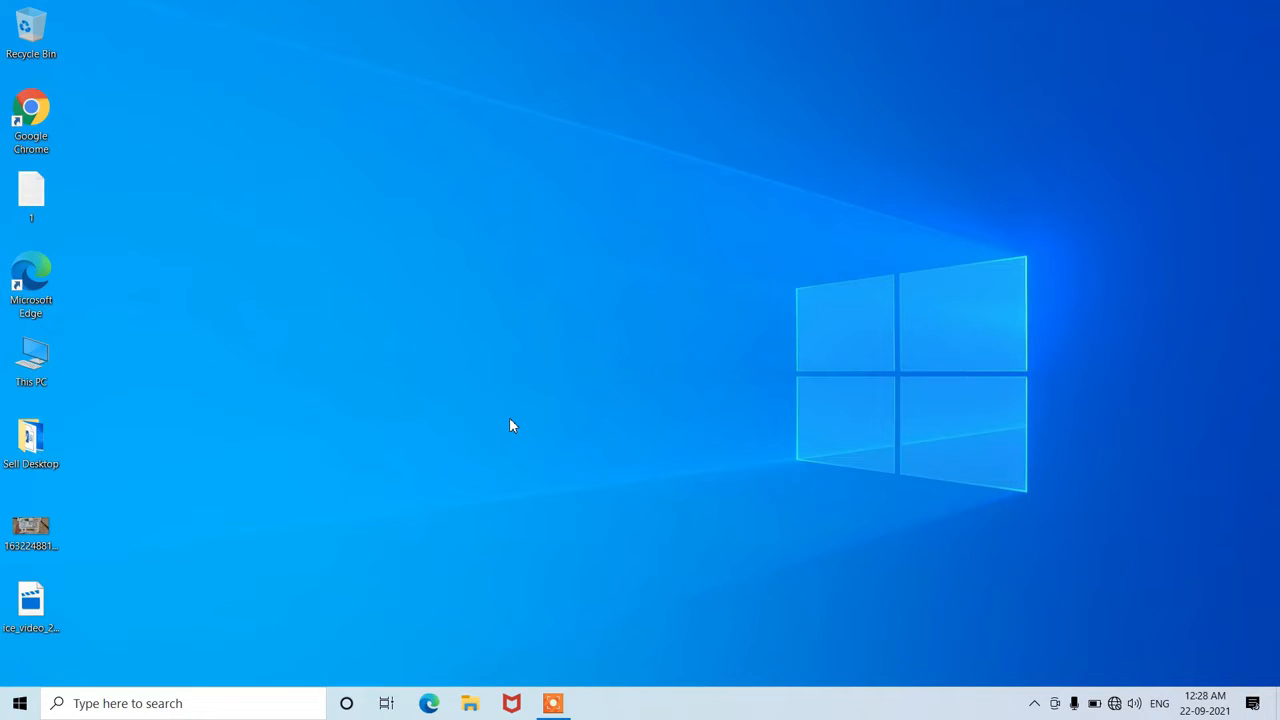
mouse_move(170, 504)
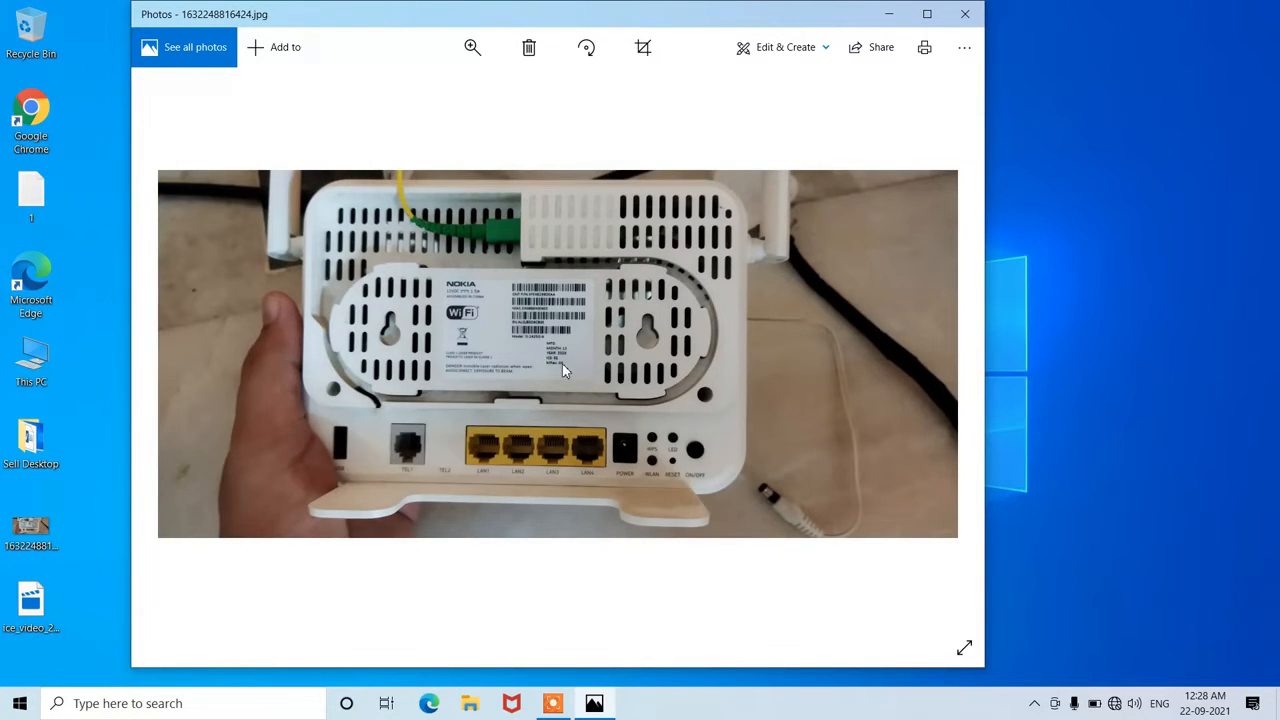
Step: Zoom the router photo so the LAN ports, POWER socket, RESET and ON/OFF buttons fill the window
left_click(472, 48)
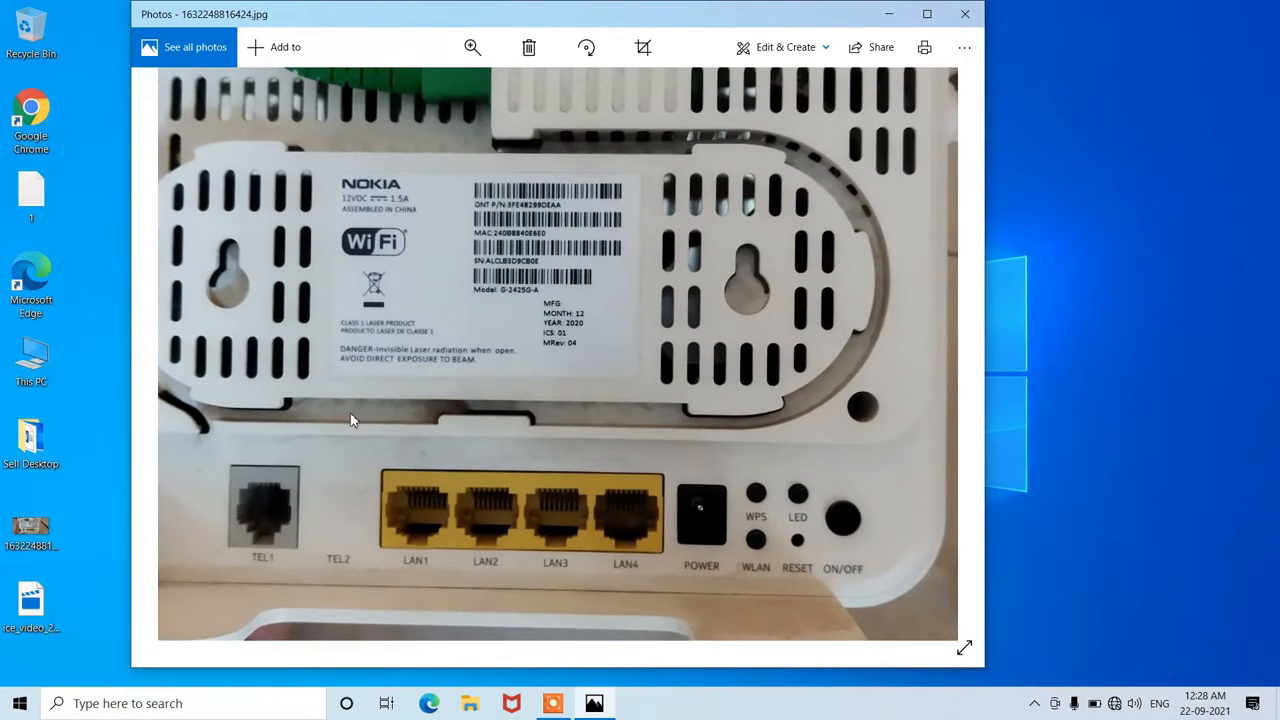
mouse_move(648, 264)
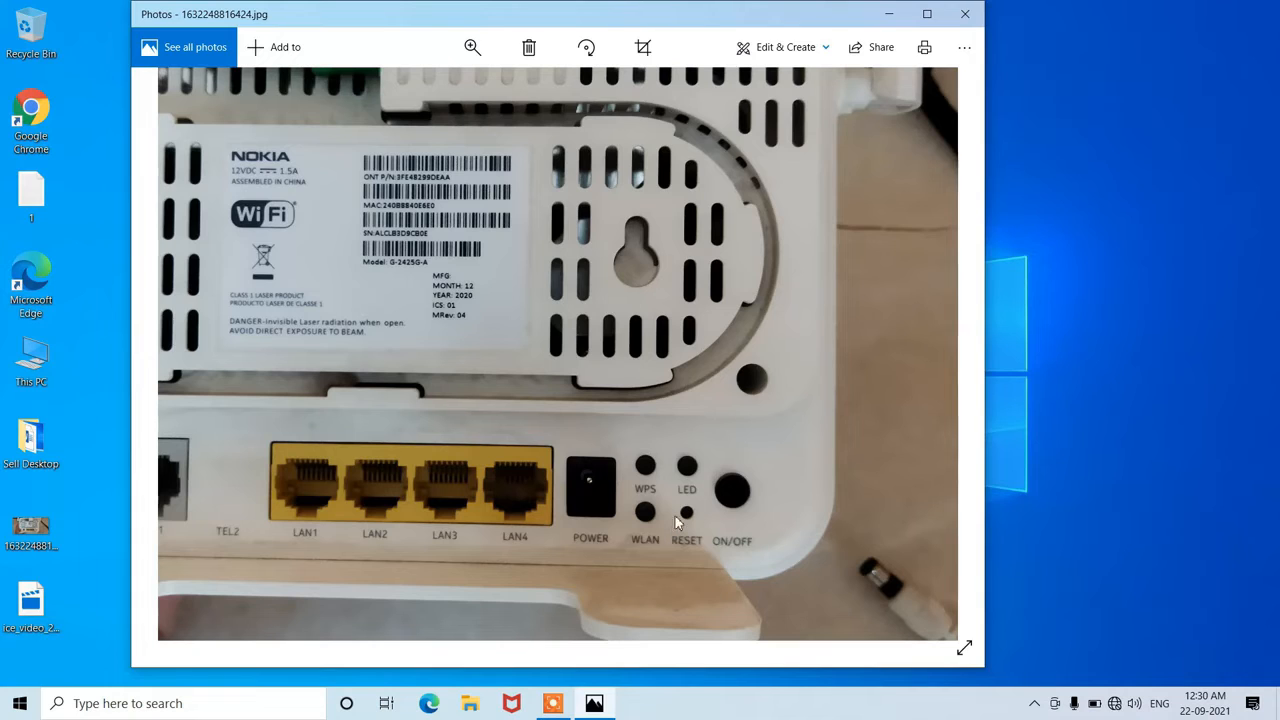
mouse_move(696, 540)
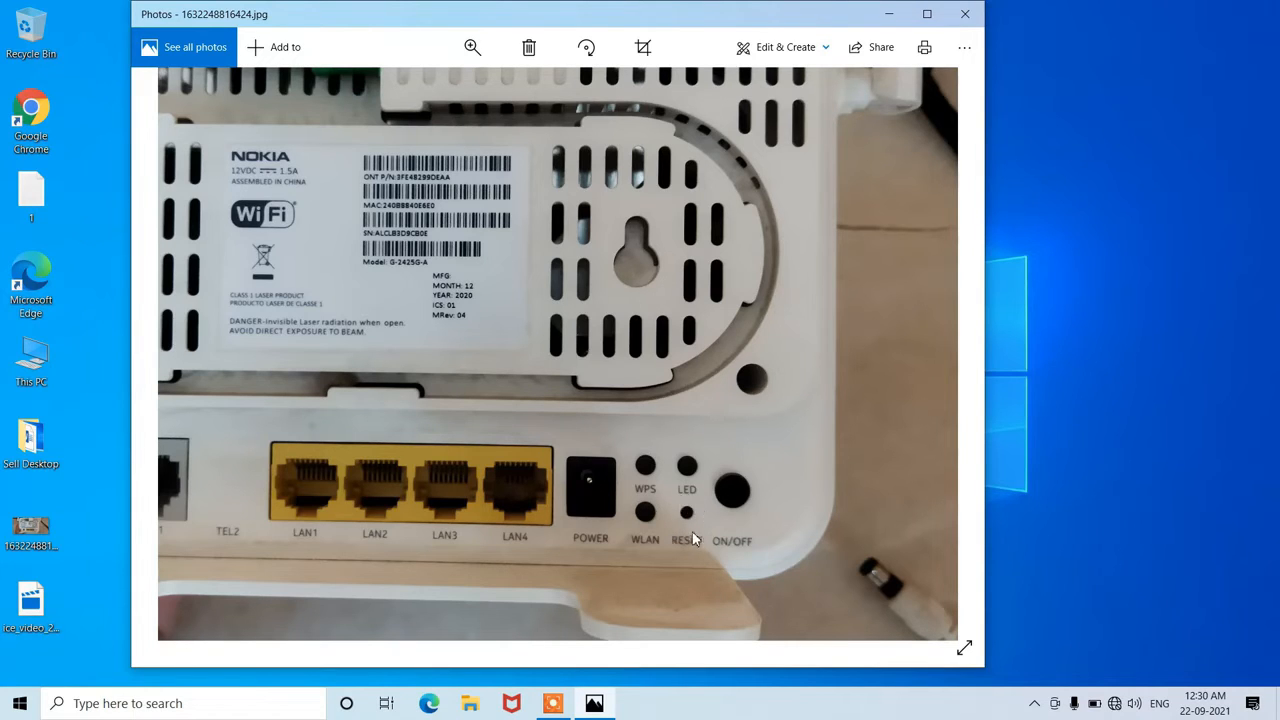
mouse_move(684, 530)
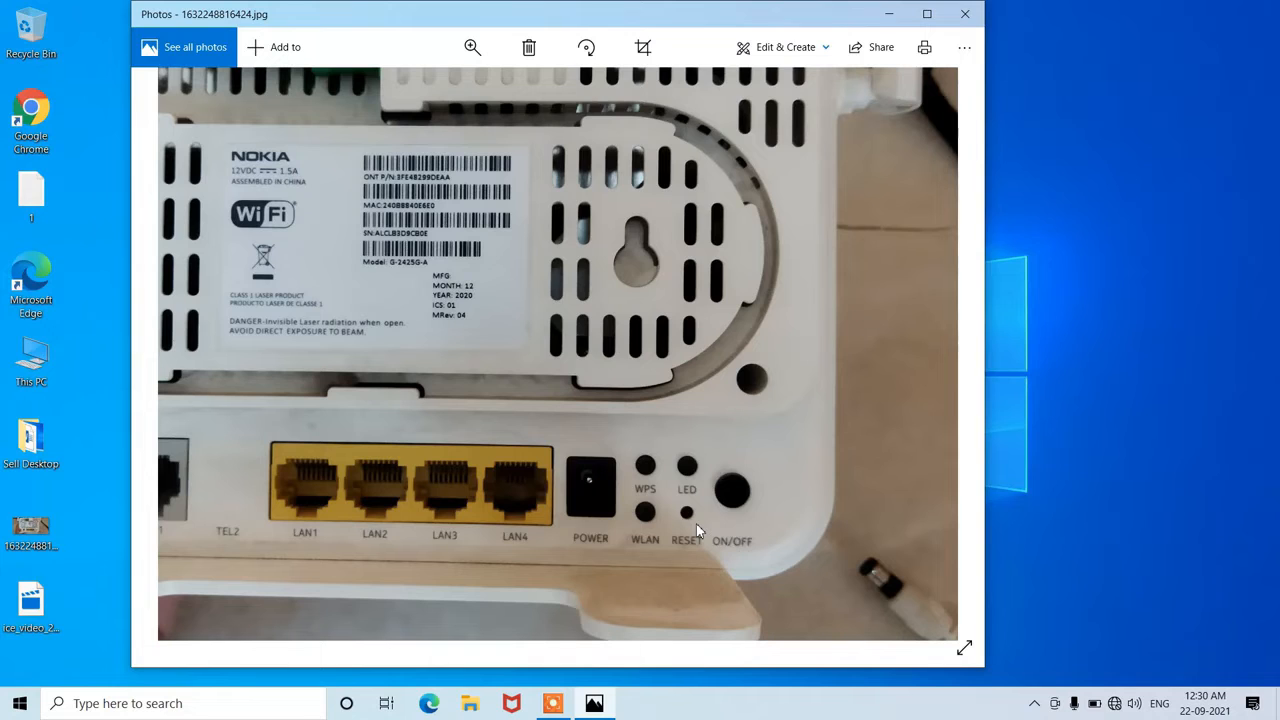
mouse_move(684, 516)
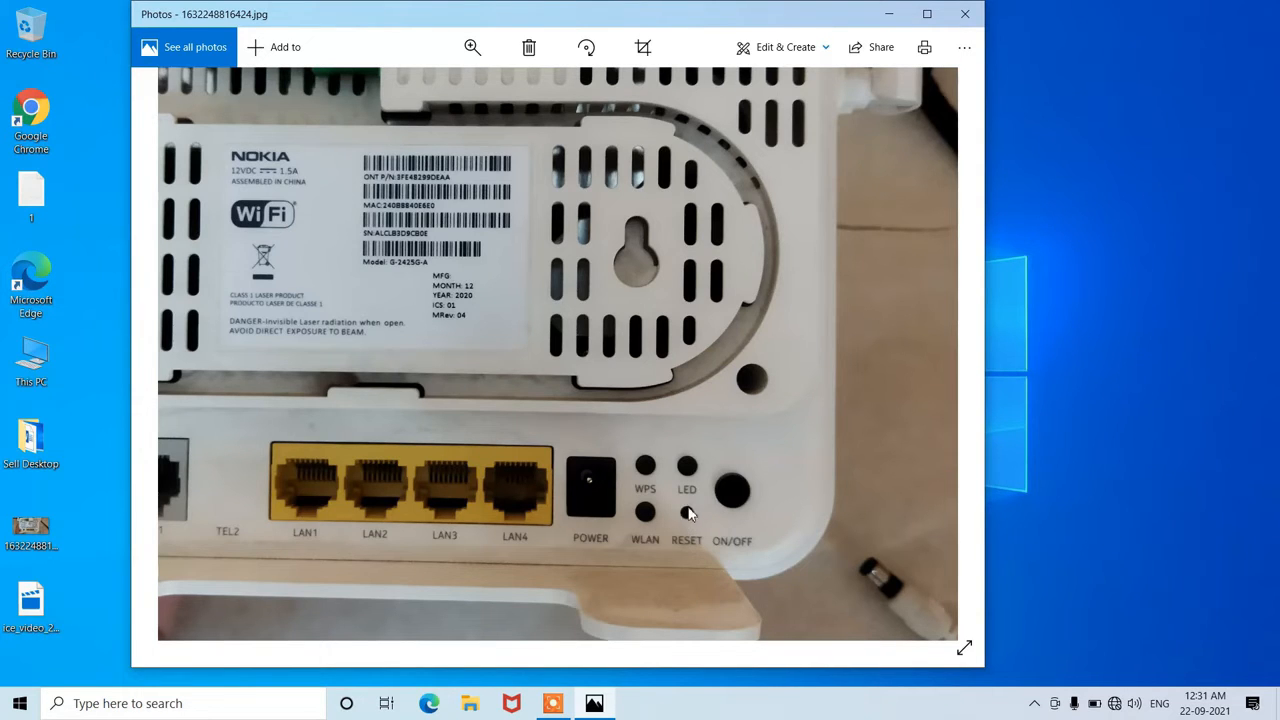
mouse_move(698, 532)
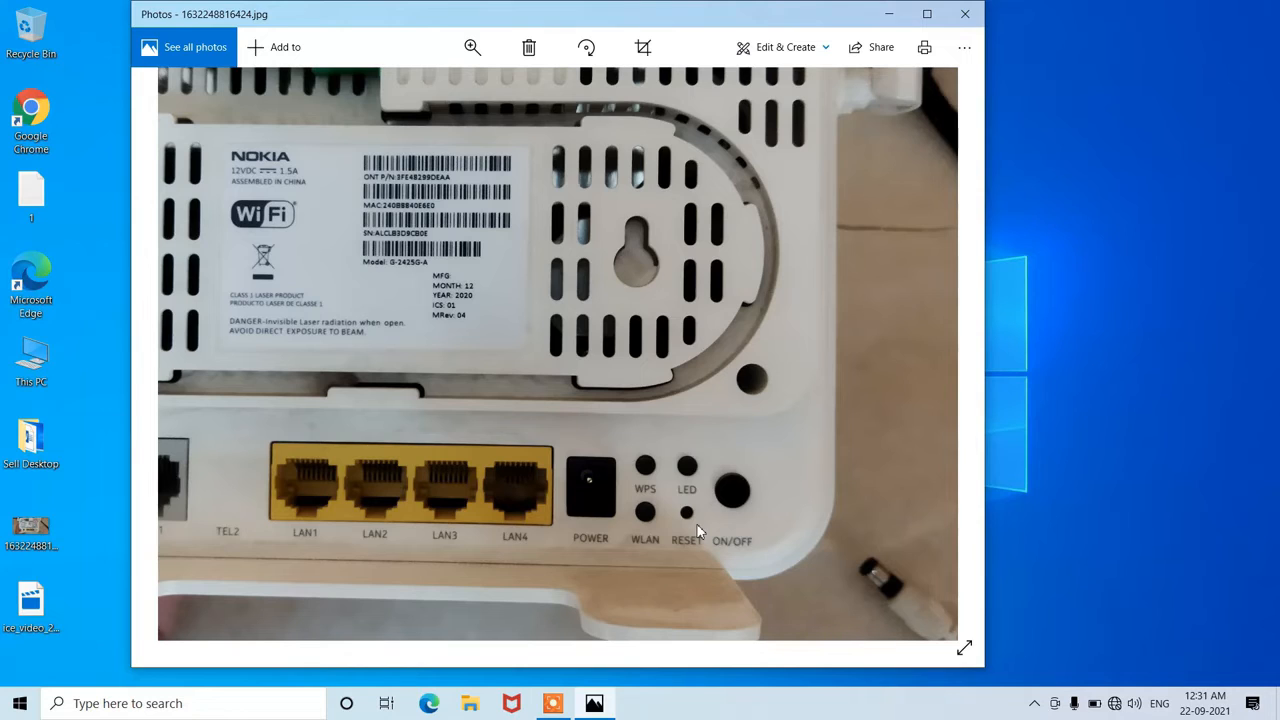
mouse_move(676, 544)
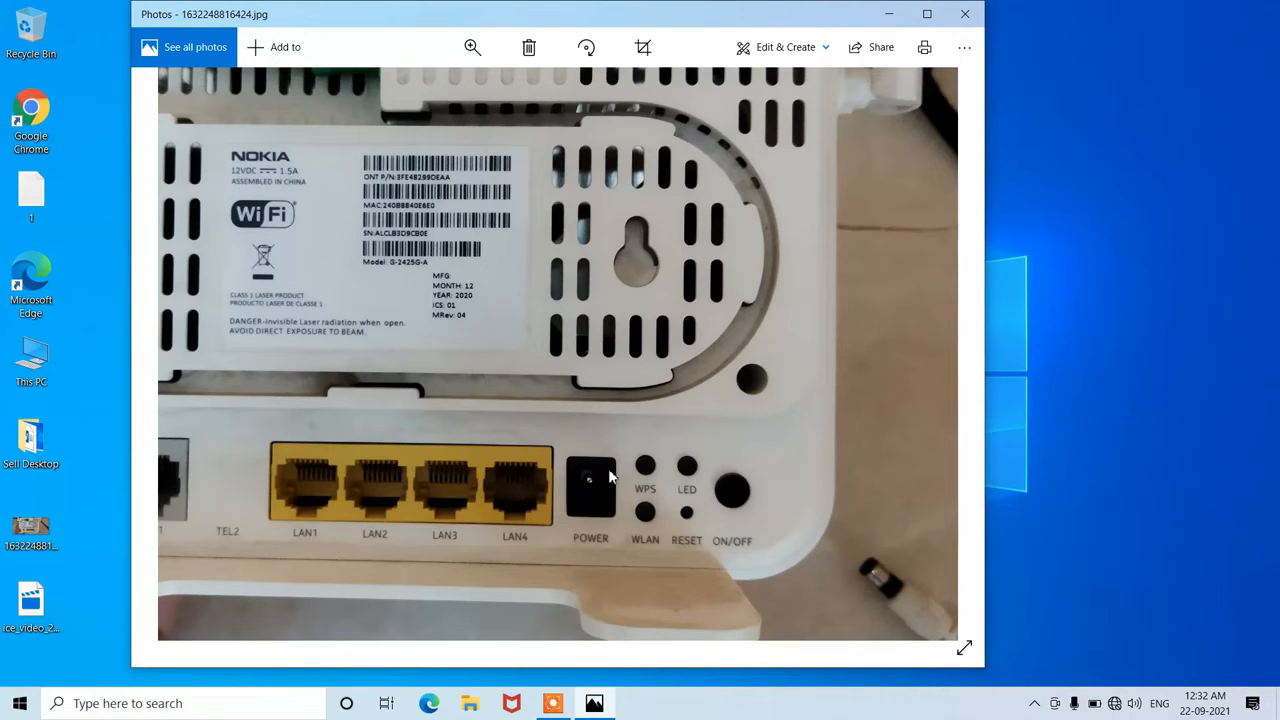
mouse_move(584, 476)
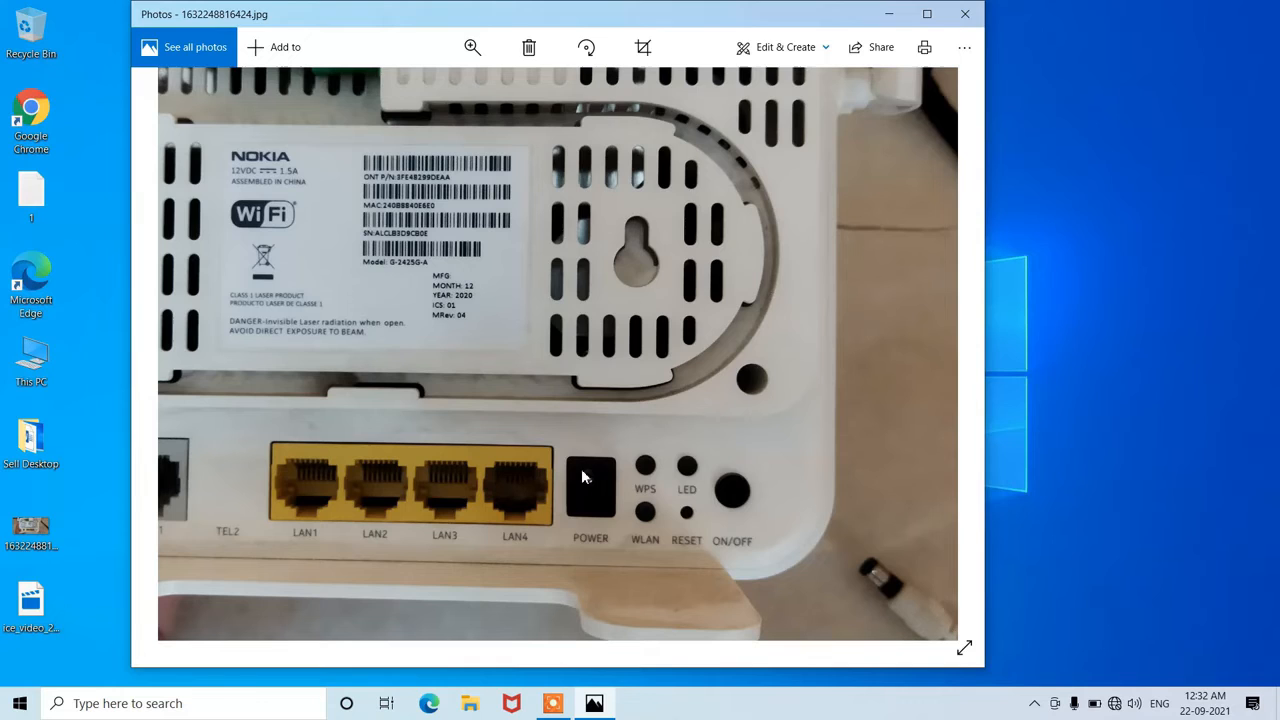
mouse_move(640, 520)
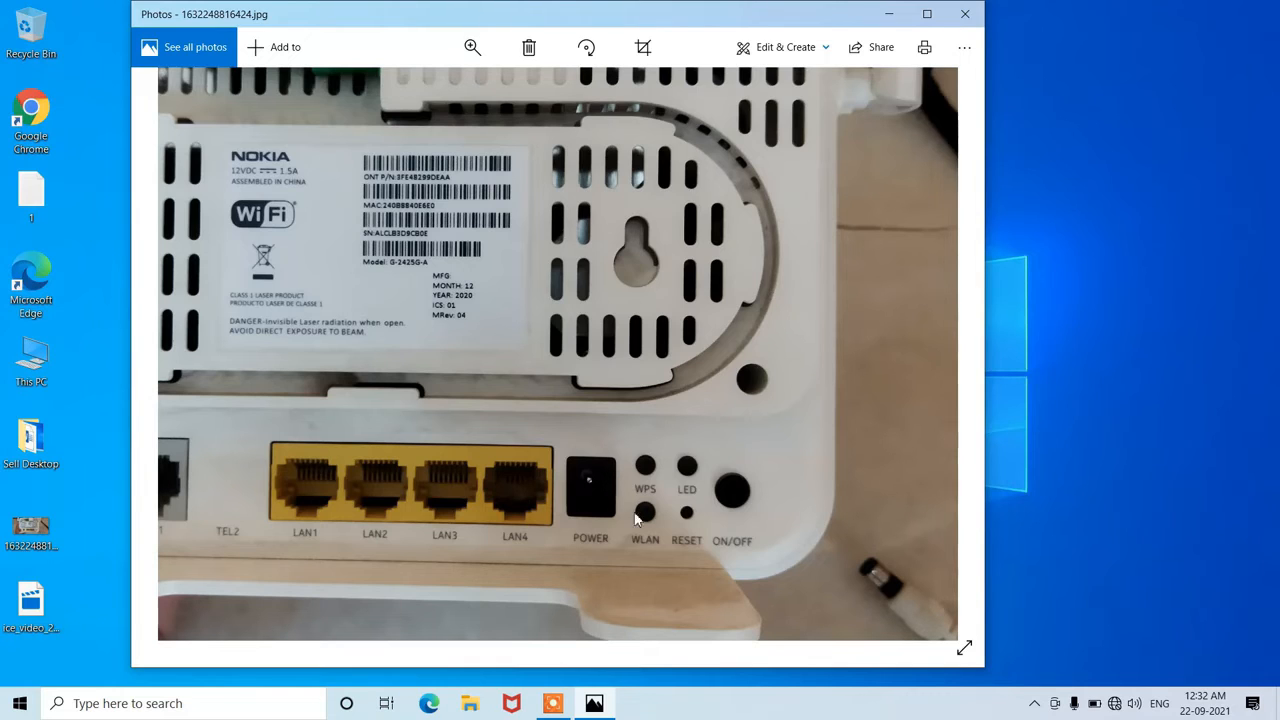
mouse_move(824, 576)
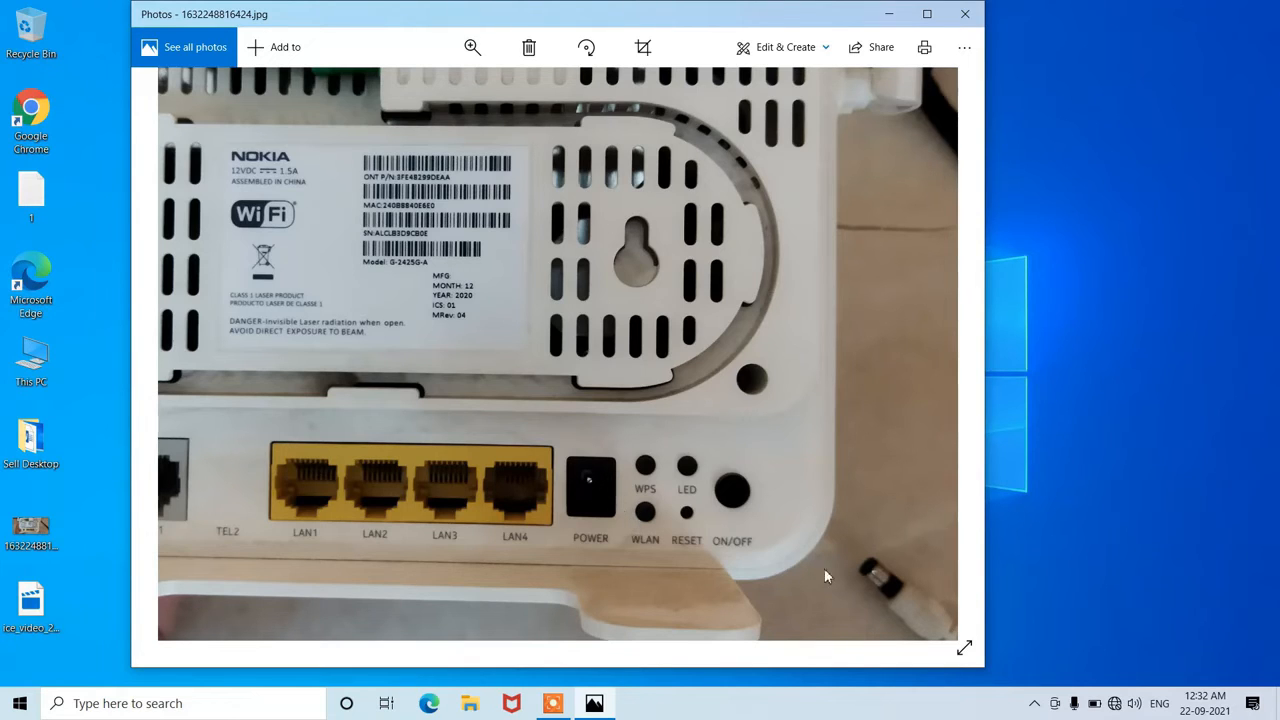
mouse_move(856, 568)
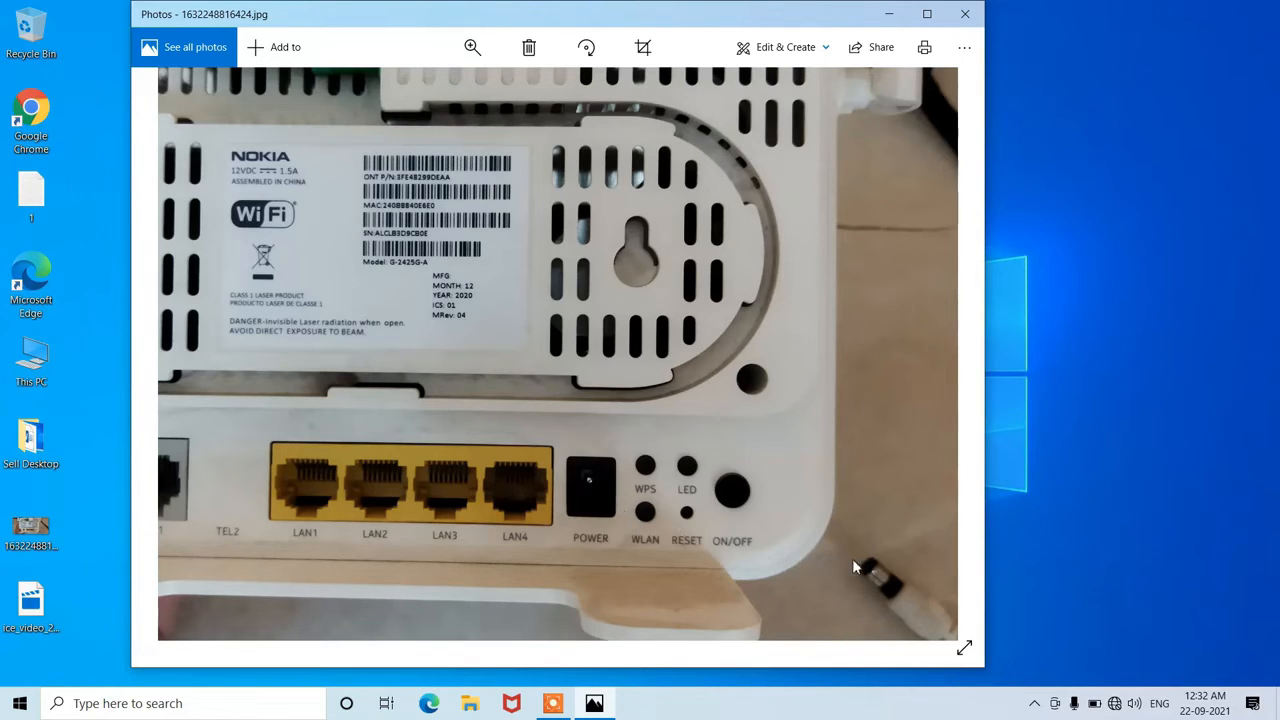
mouse_move(592, 496)
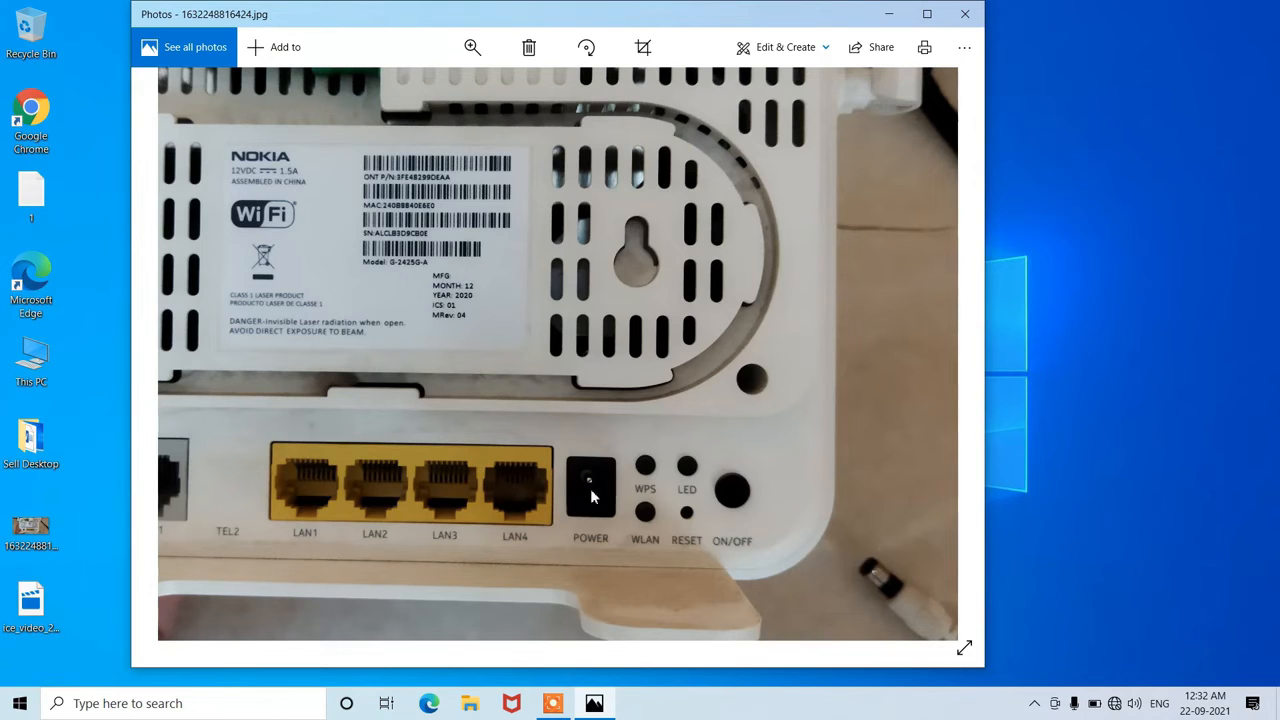
mouse_move(588, 488)
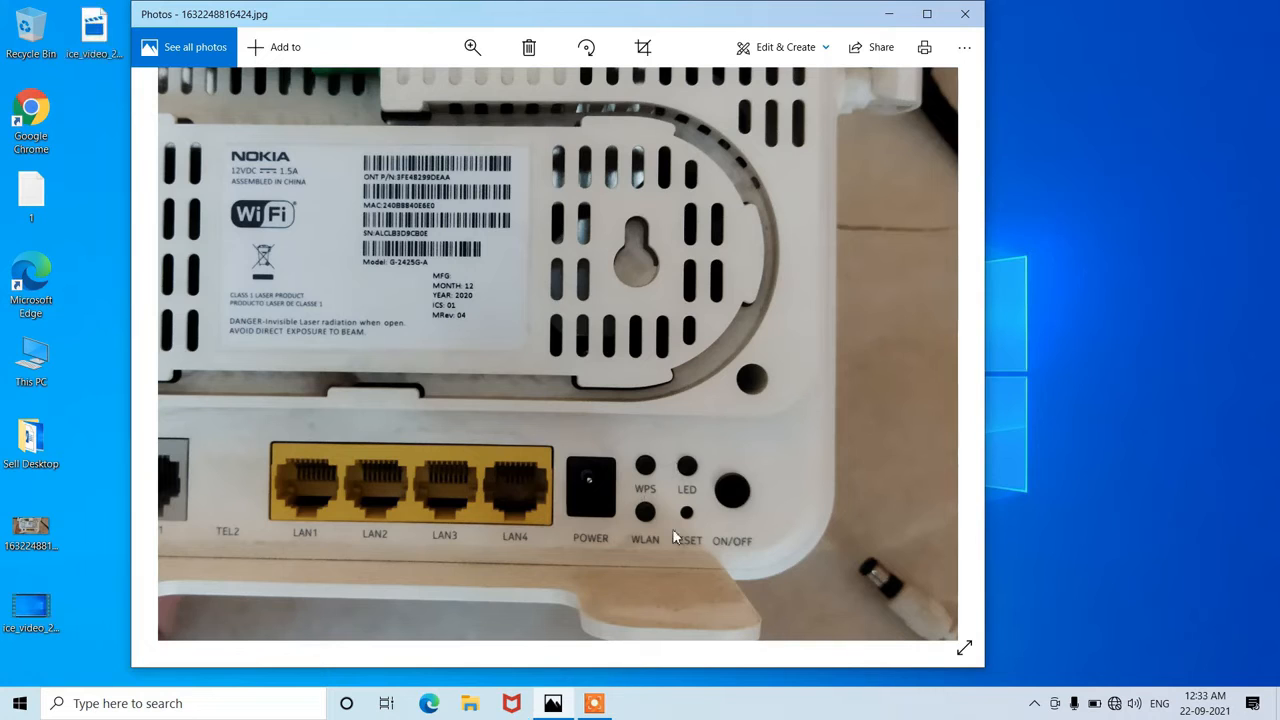
mouse_move(750, 476)
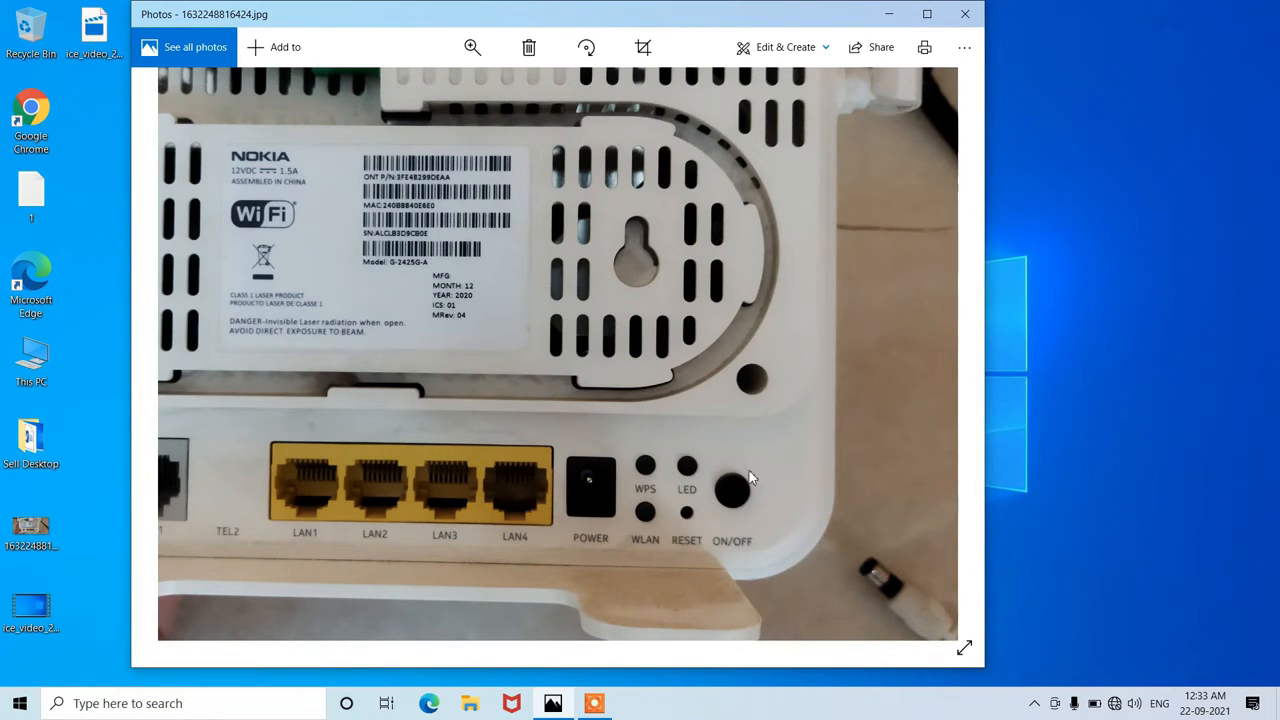
mouse_move(756, 496)
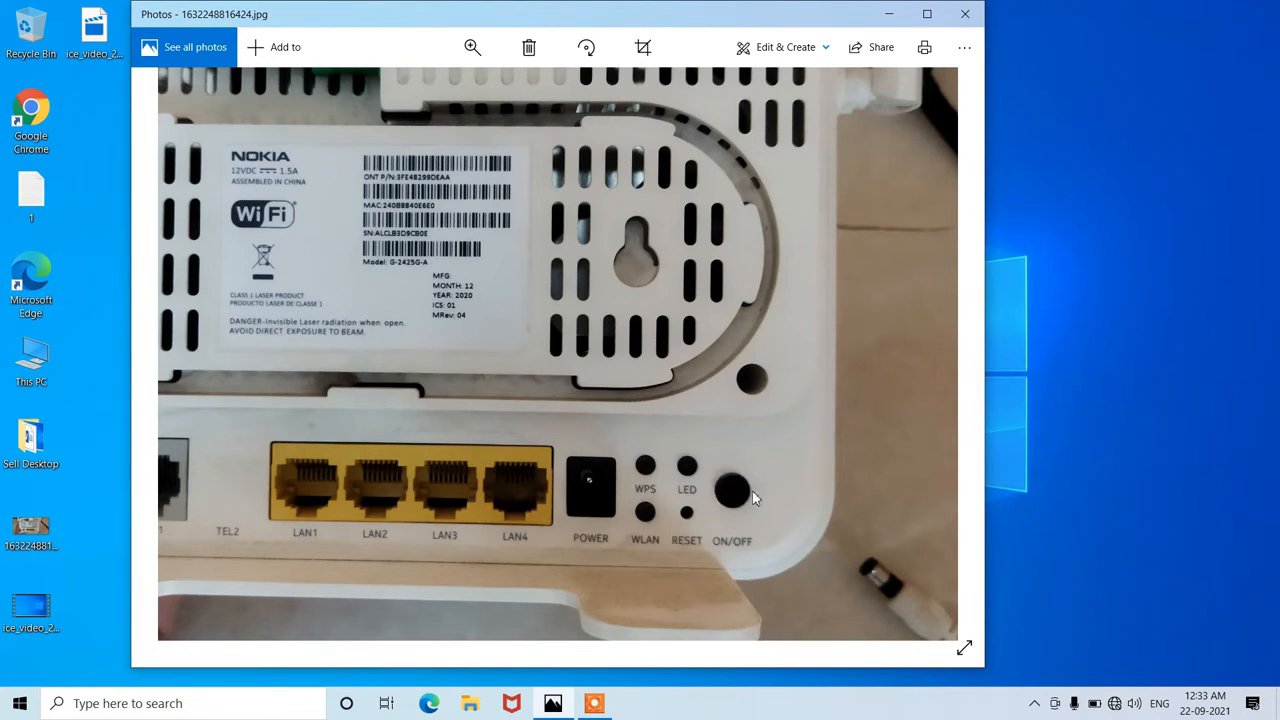
mouse_move(732, 504)
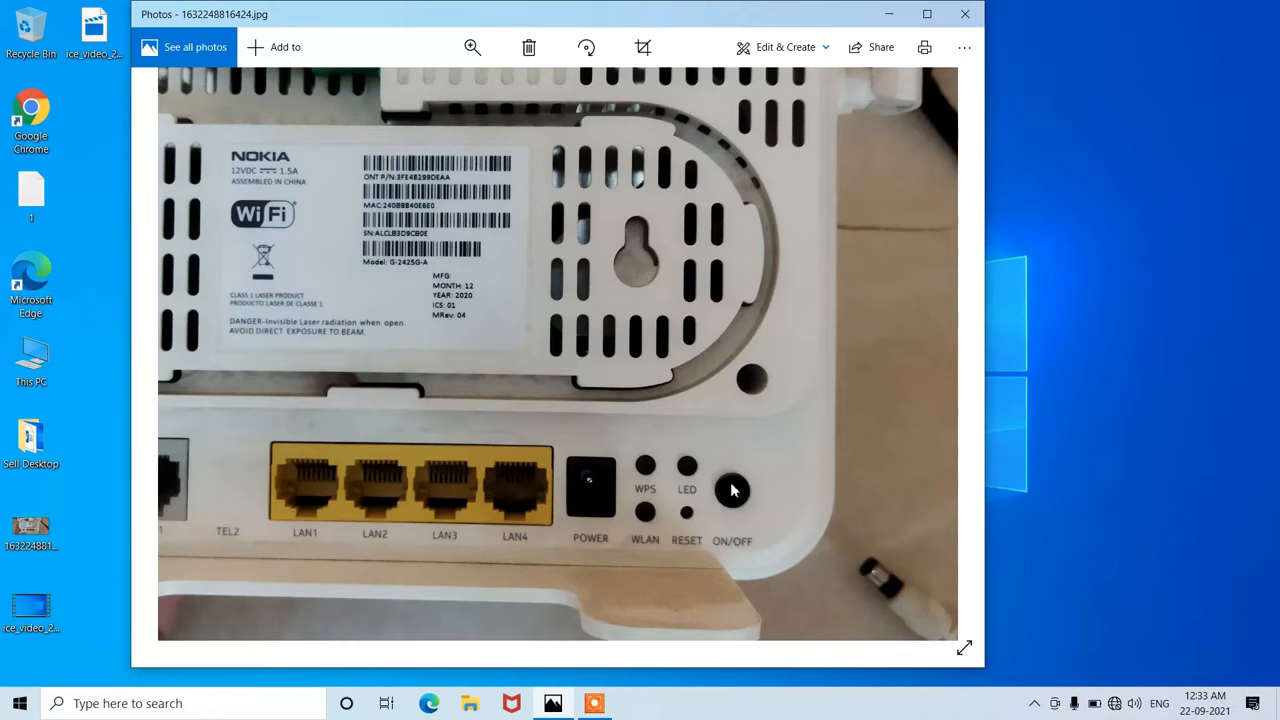
mouse_move(752, 500)
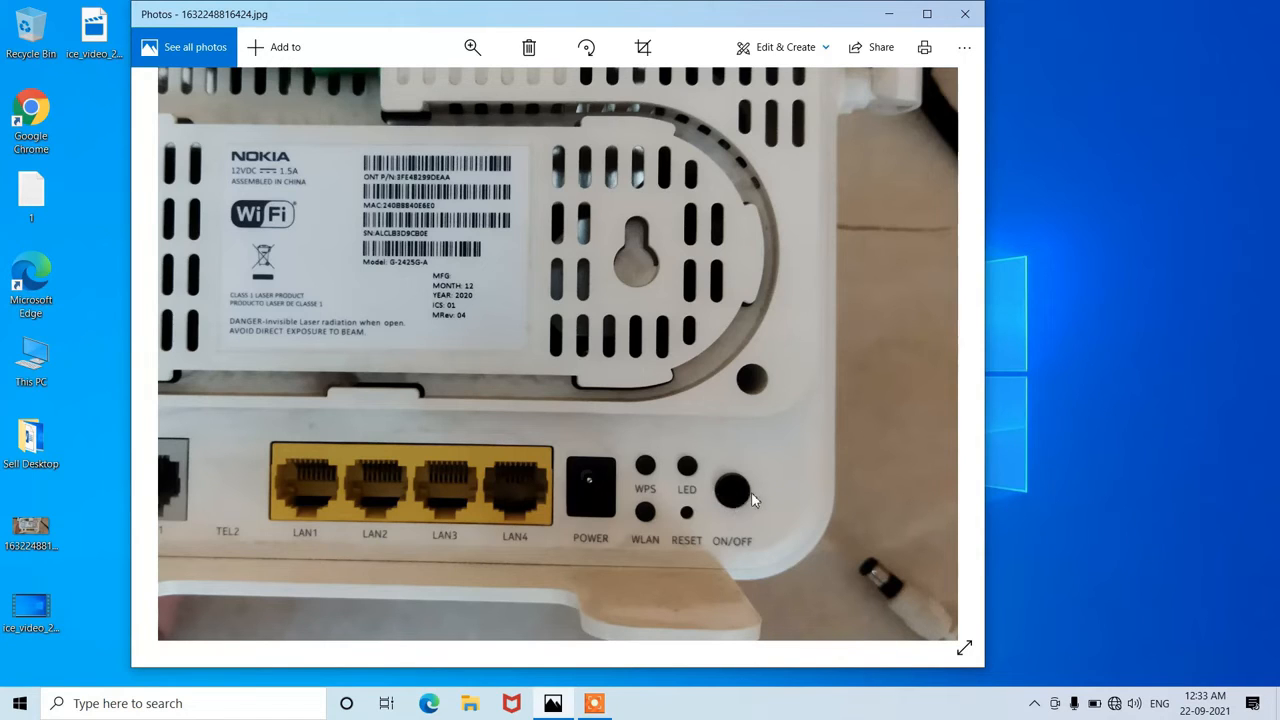
mouse_move(800, 492)
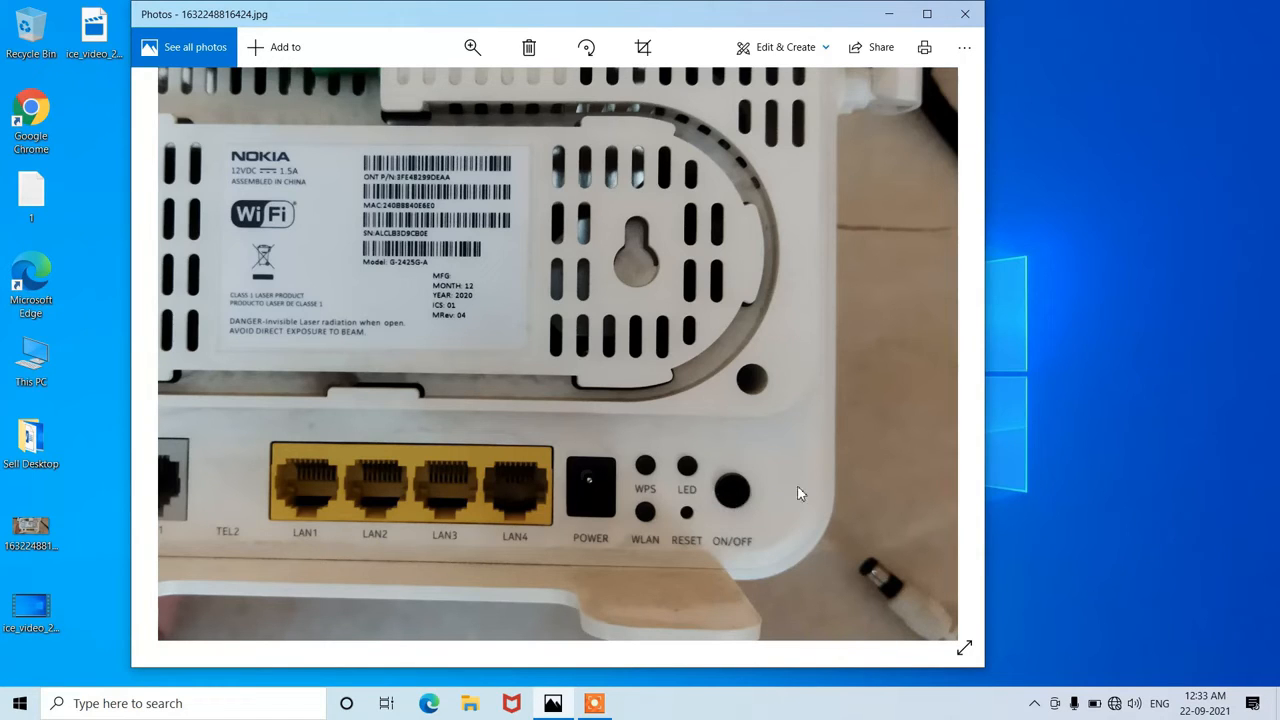
mouse_move(792, 512)
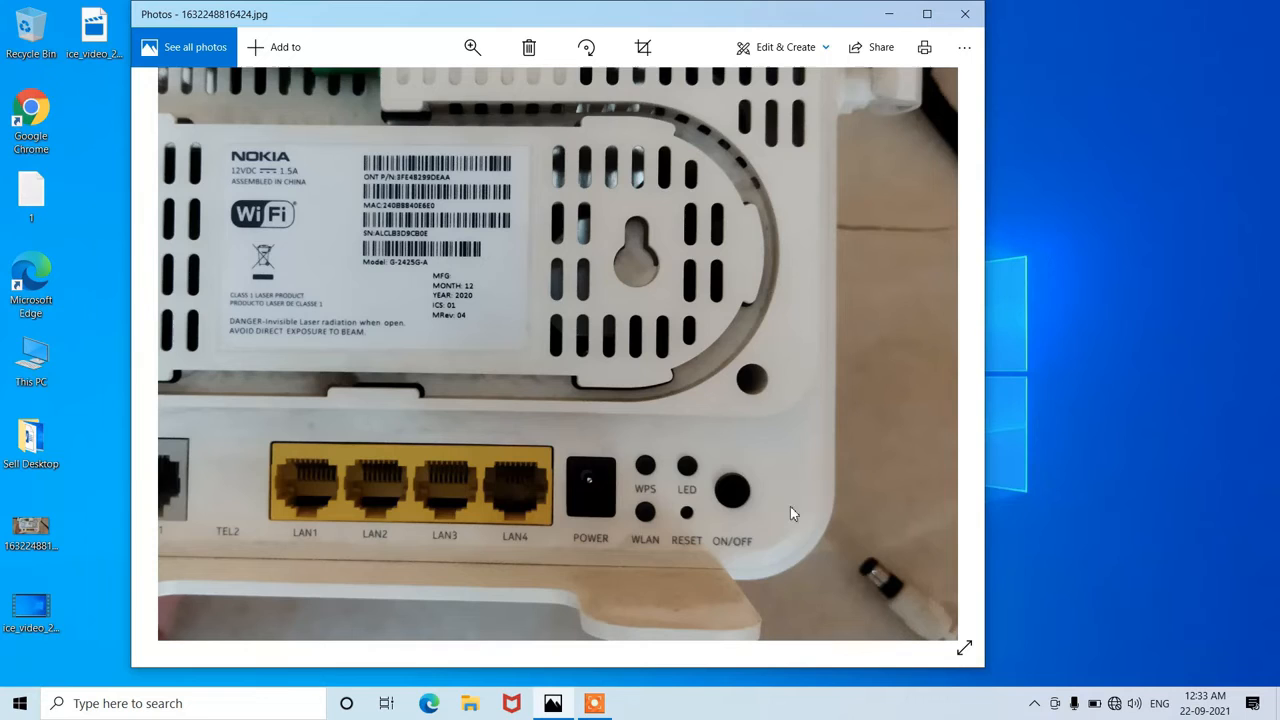
mouse_move(856, 506)
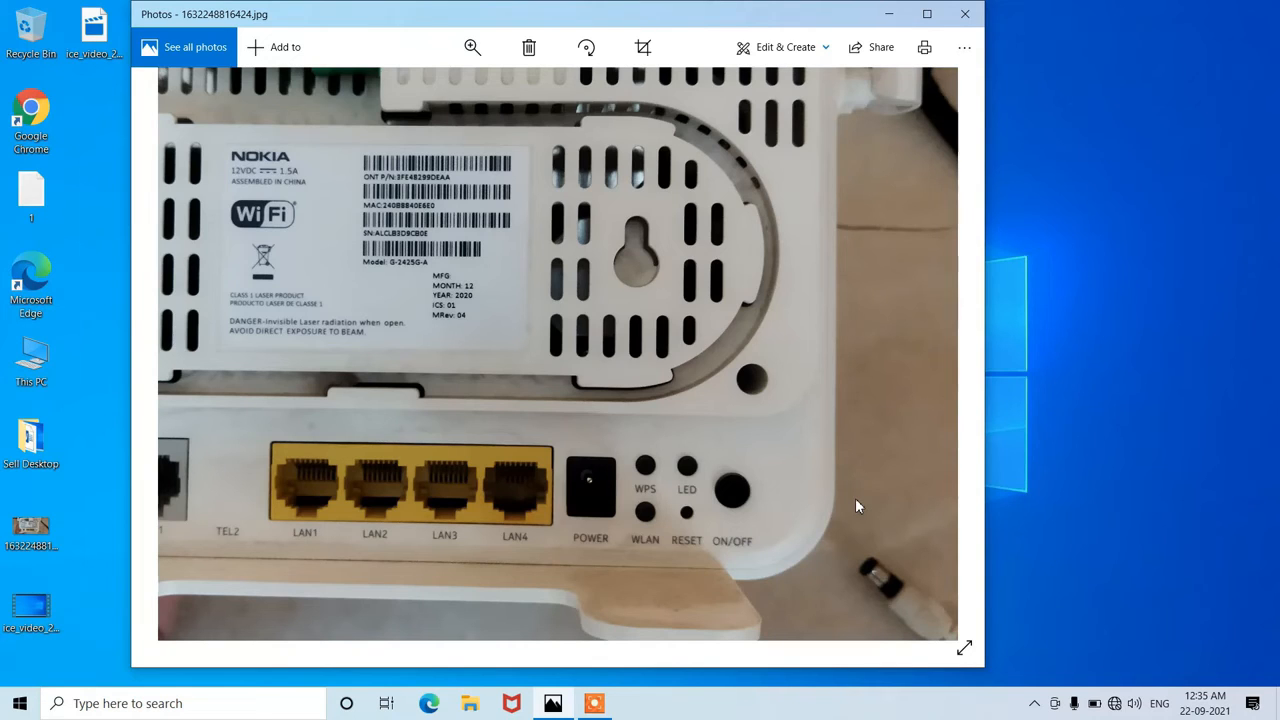
mouse_move(710, 528)
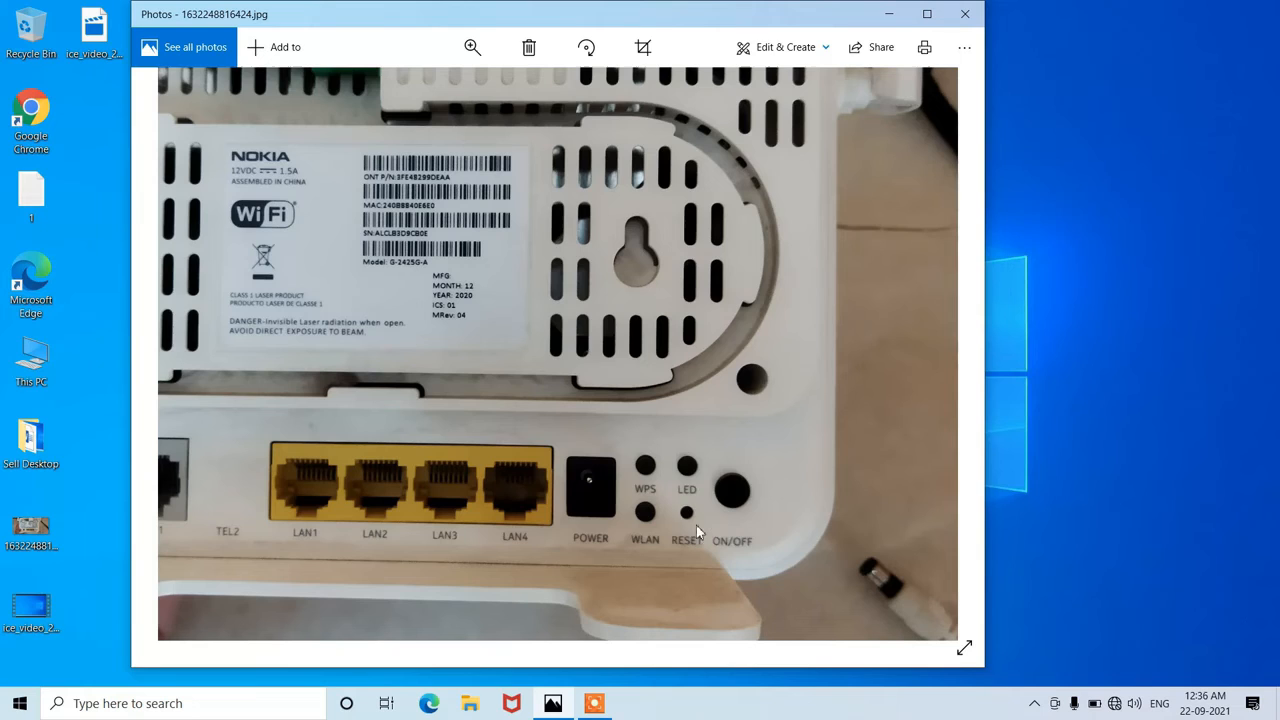
mouse_move(692, 510)
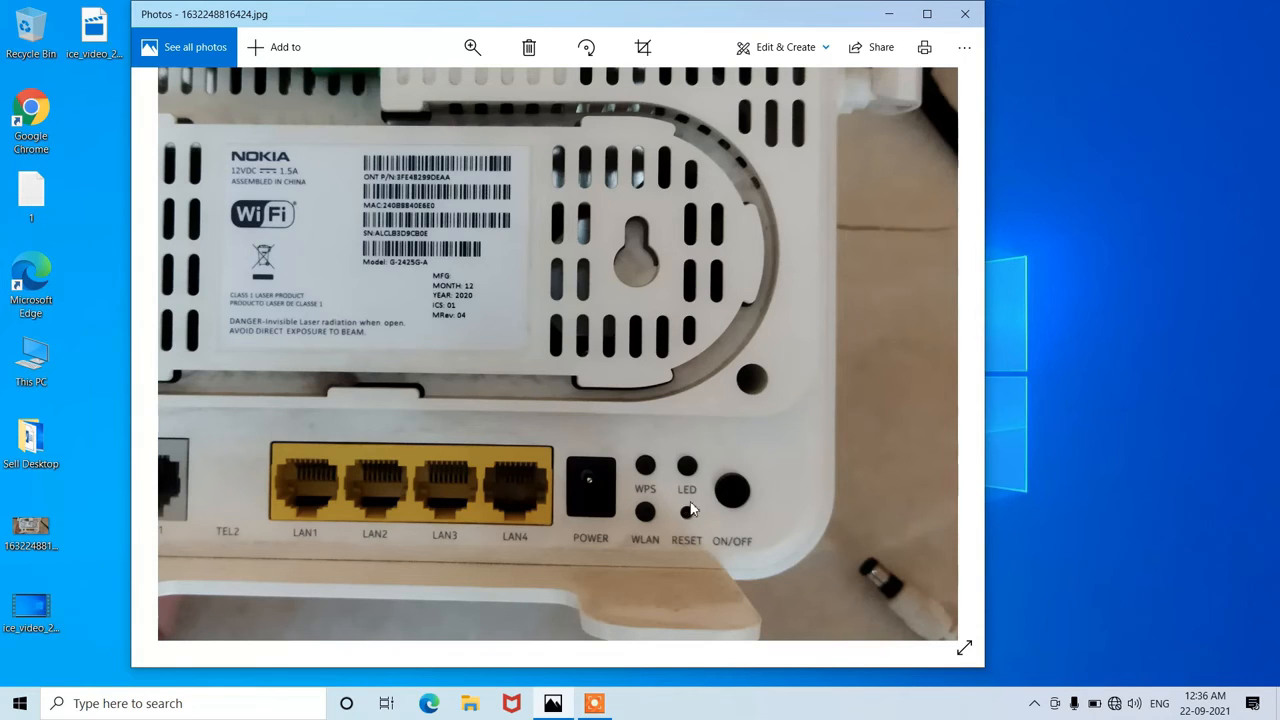
mouse_move(682, 520)
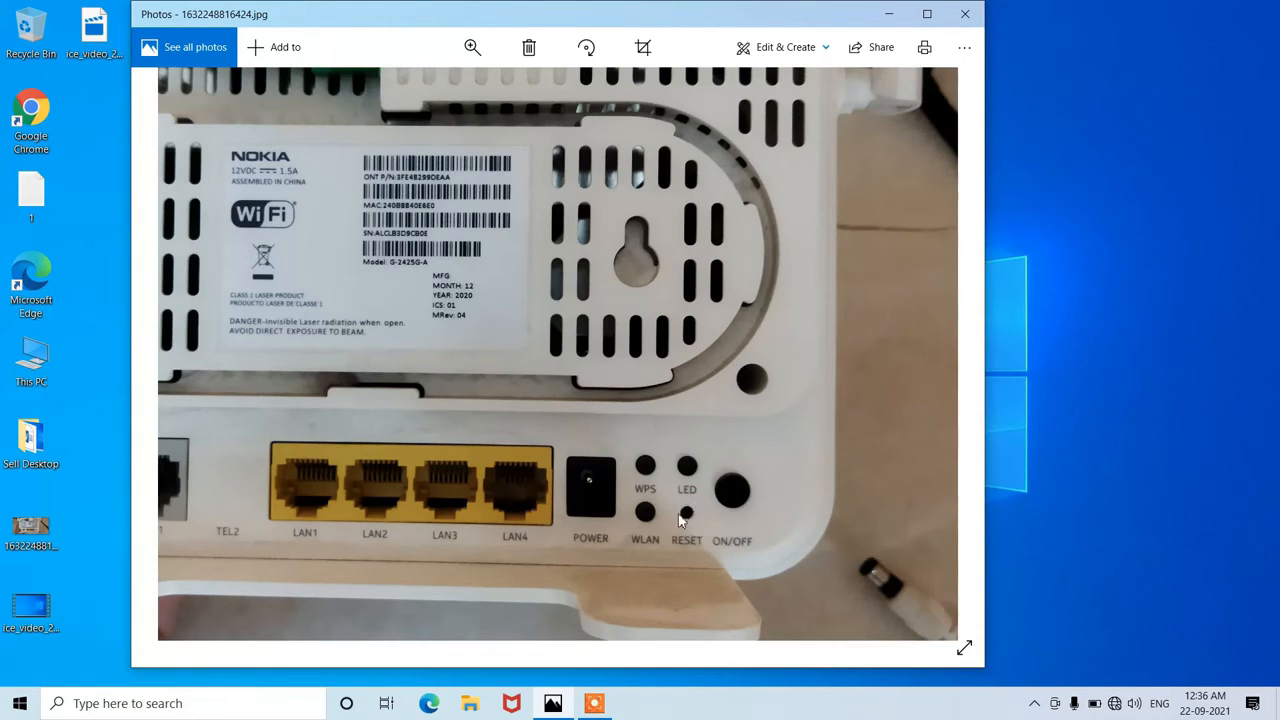
mouse_move(714, 526)
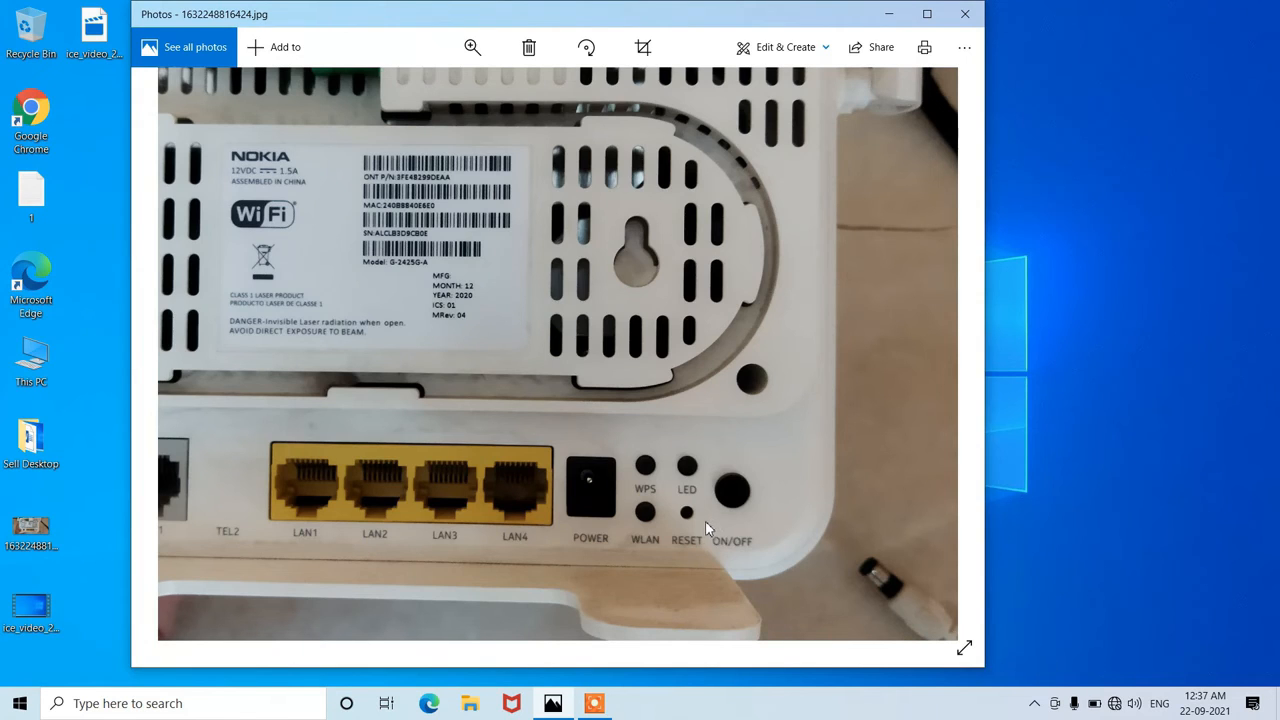
mouse_move(704, 528)
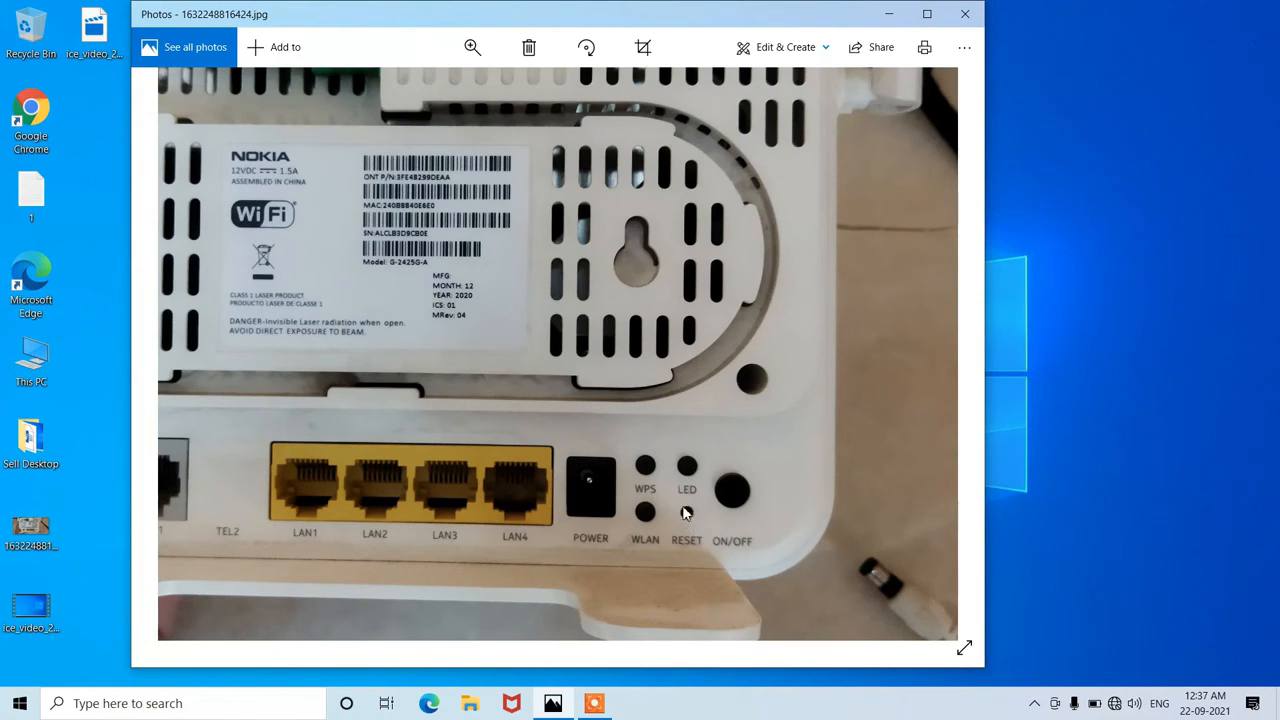
mouse_move(690, 524)
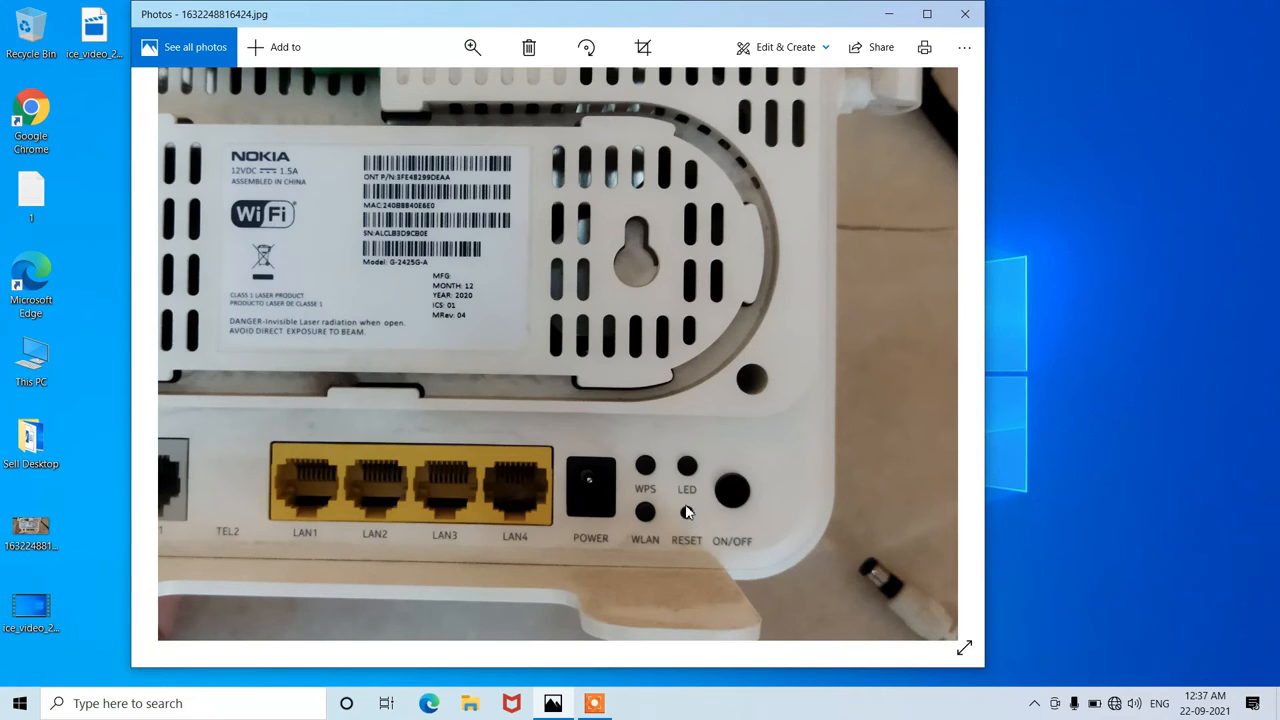
mouse_move(688, 520)
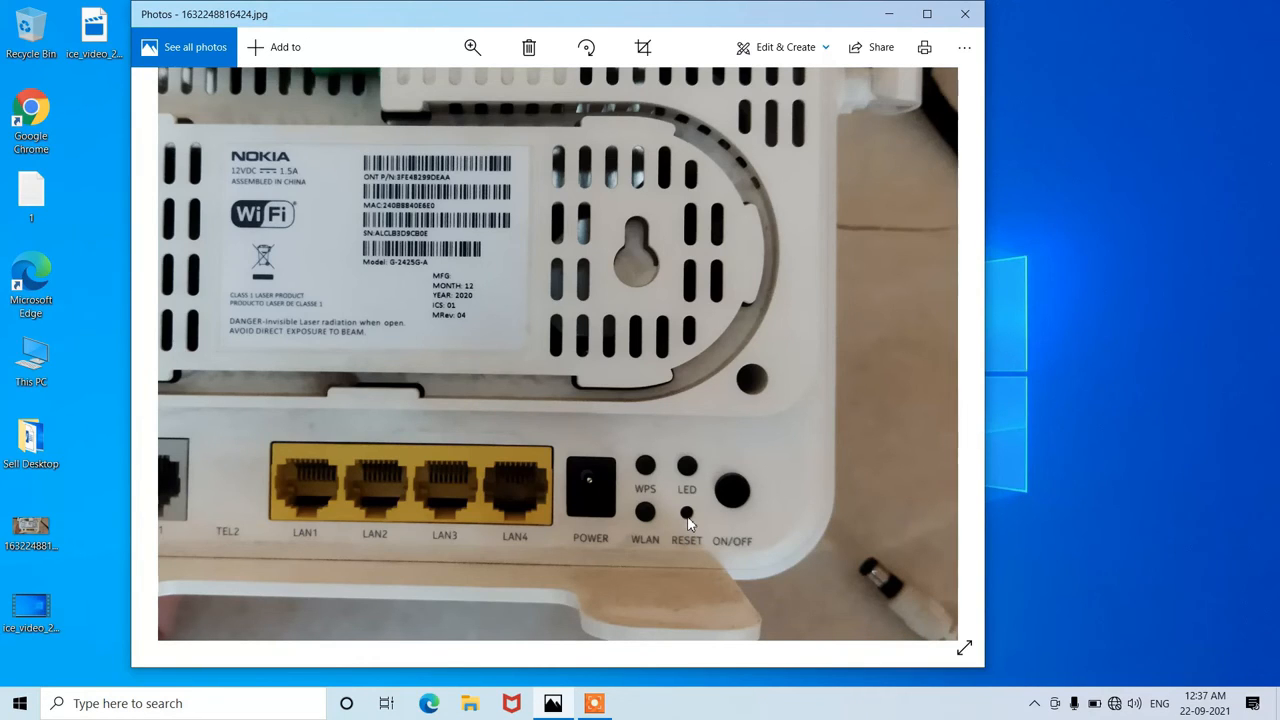
mouse_move(670, 544)
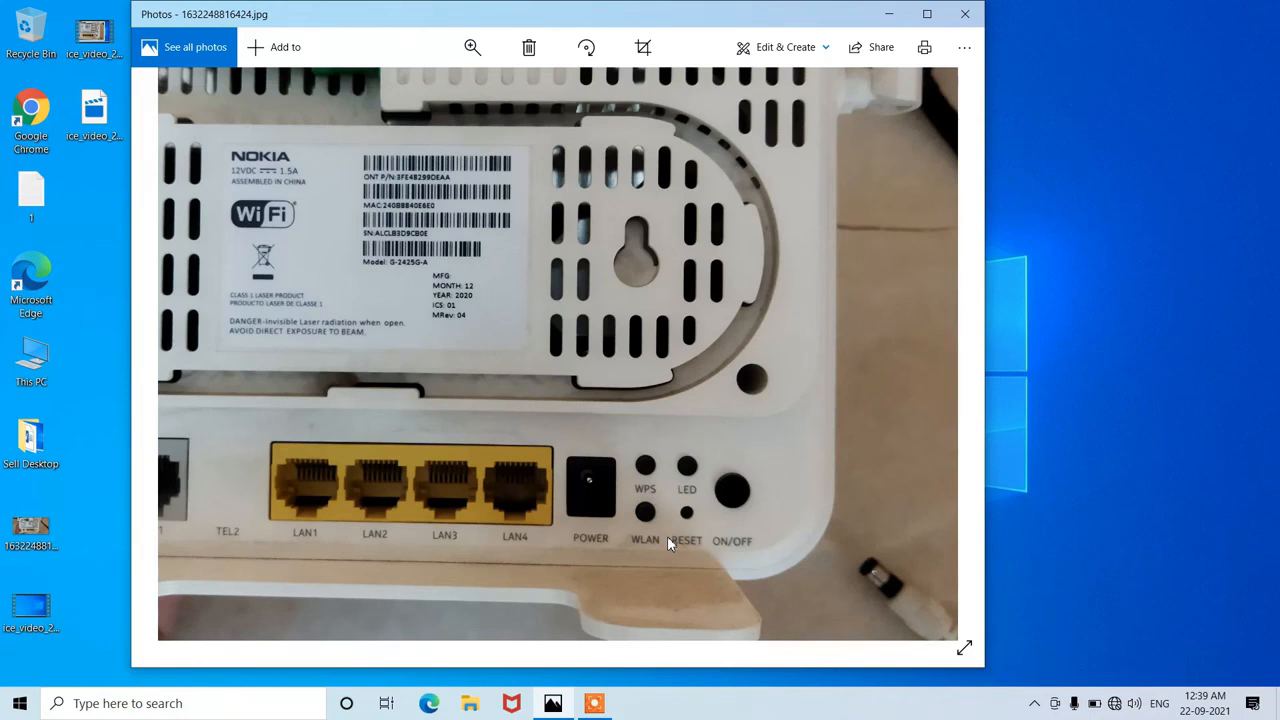
mouse_move(716, 532)
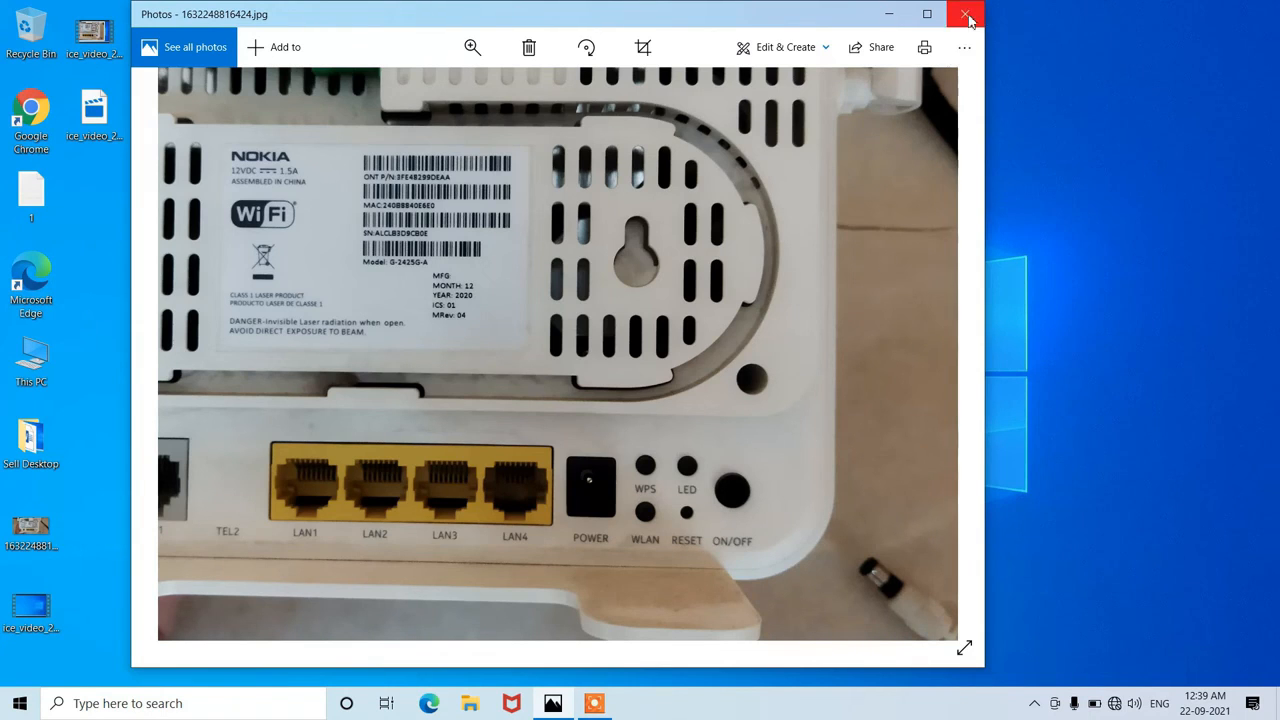
Step: Close the router photo, leaving the Windows desktop showing
left_click(968, 20)
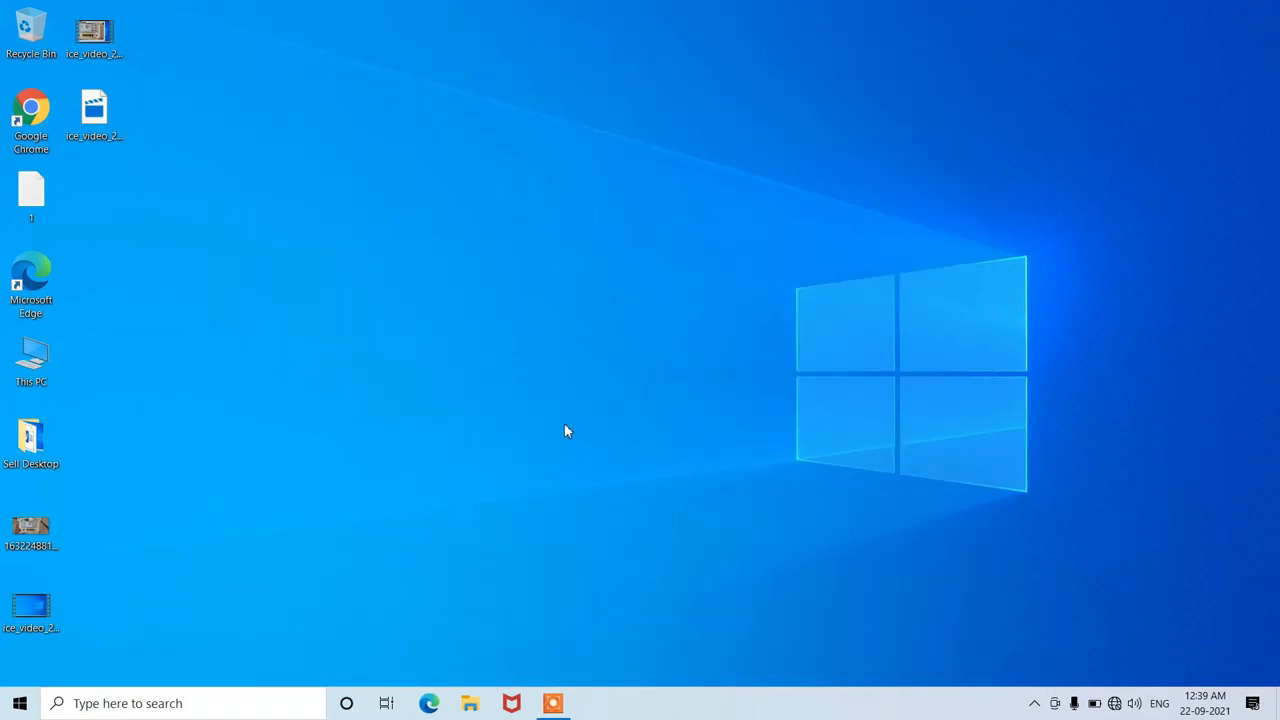